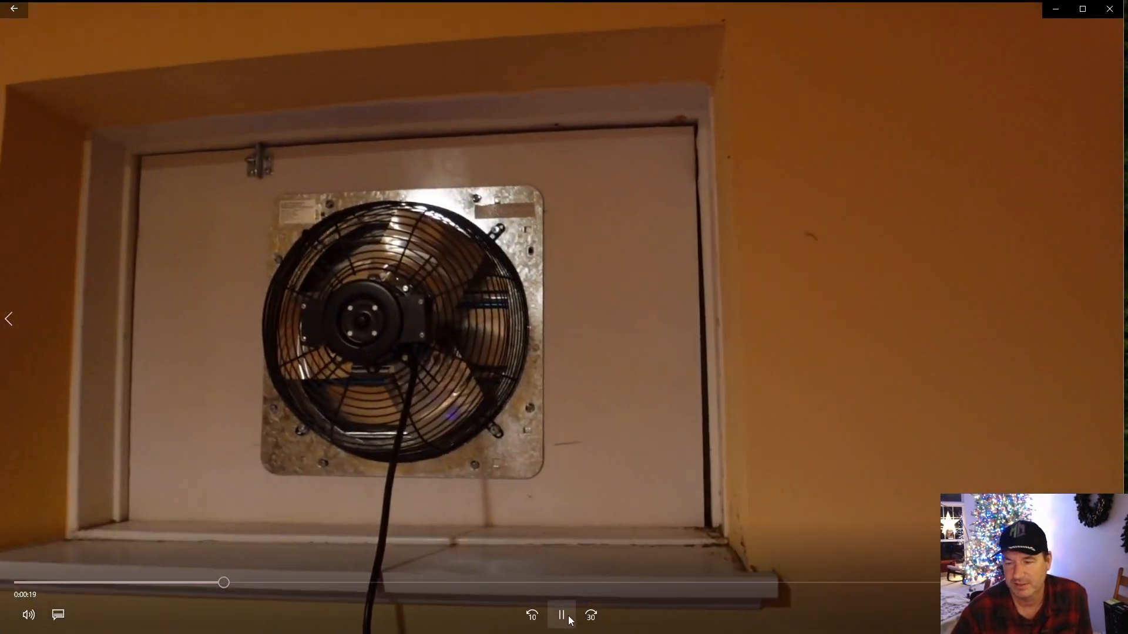
Step: Pause the basement video at 0:00:20 on the wall-mounted exhaust fan shot
click(560, 615)
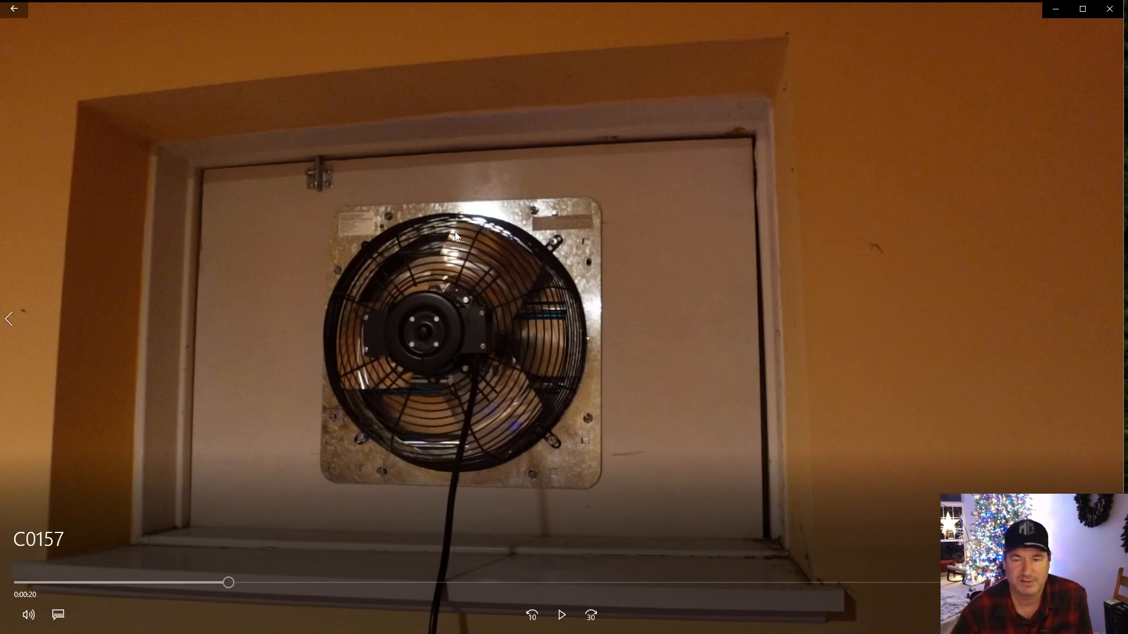
mouse_move(766, 144)
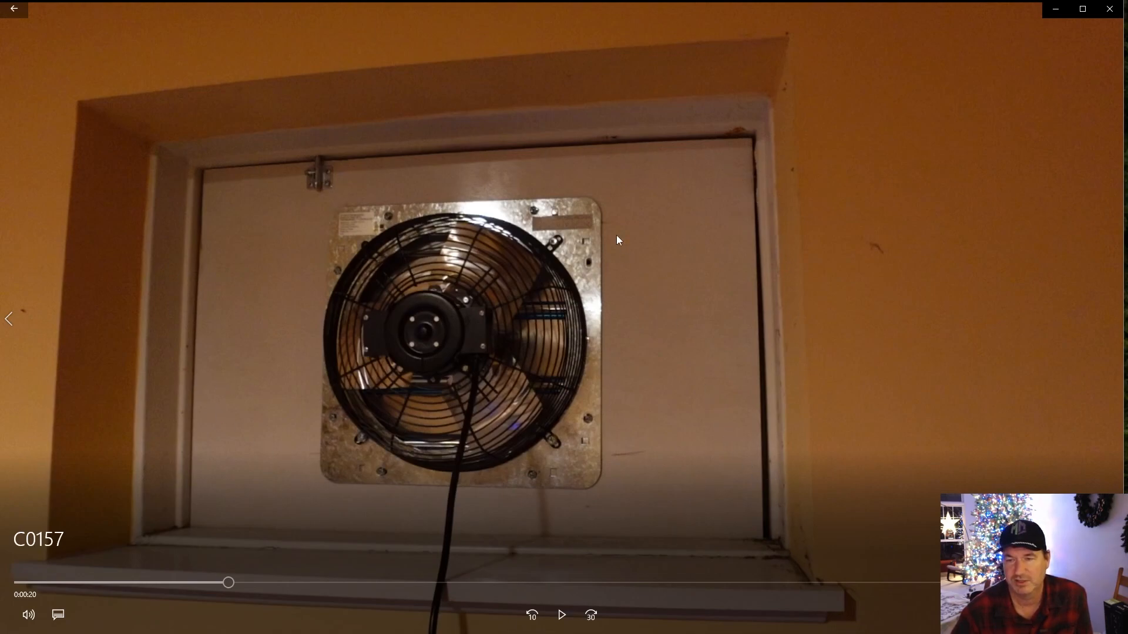
mouse_move(504, 246)
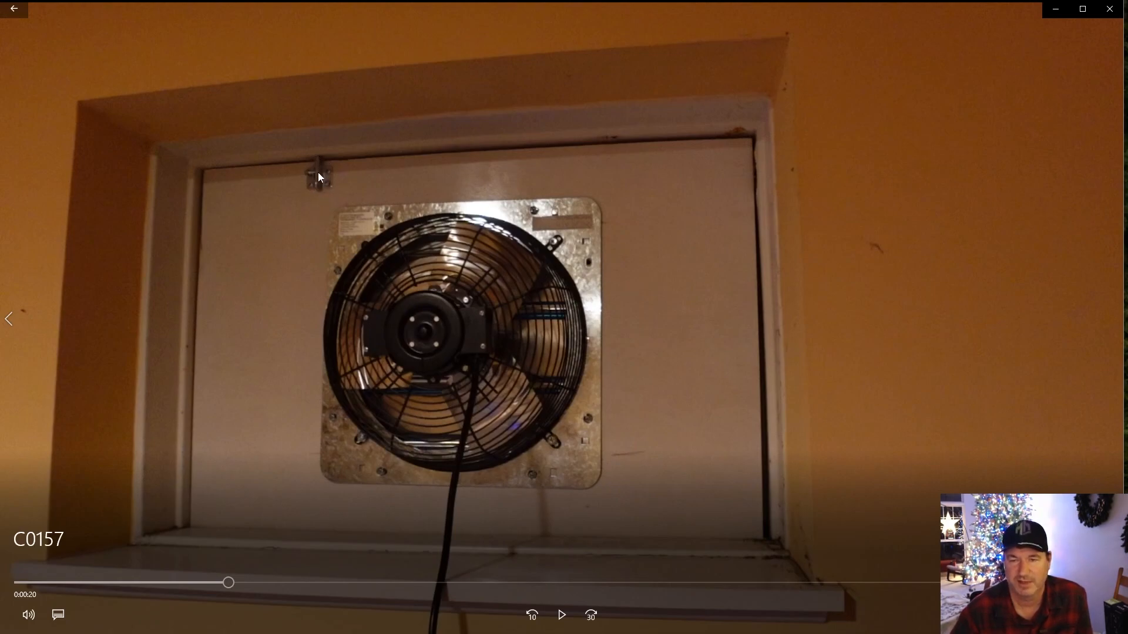
mouse_move(437, 328)
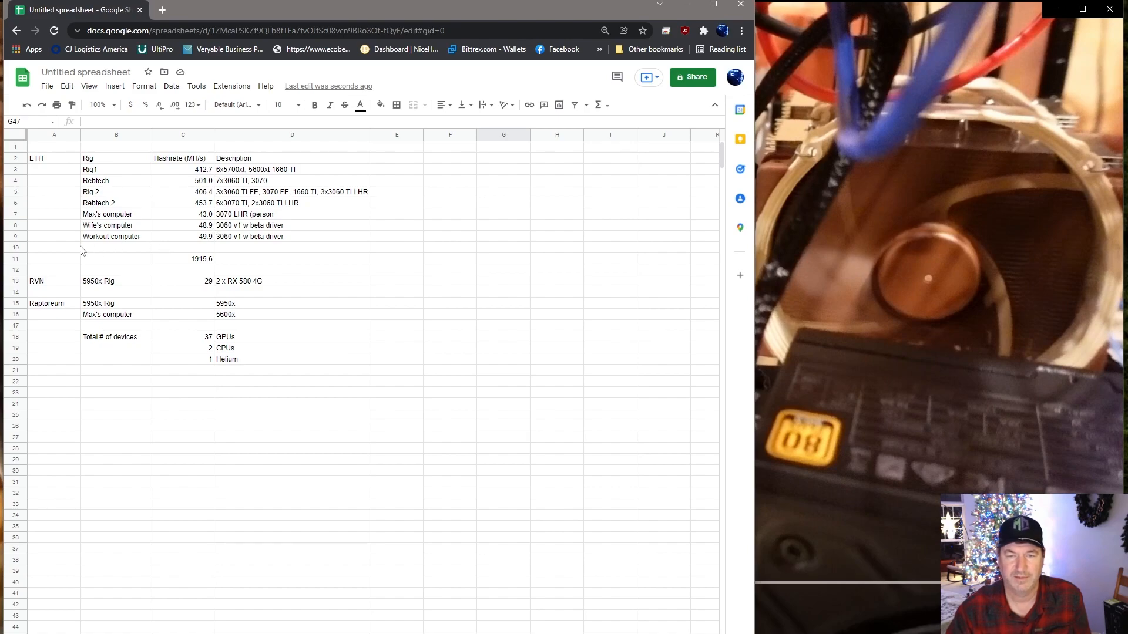
mouse_move(149, 243)
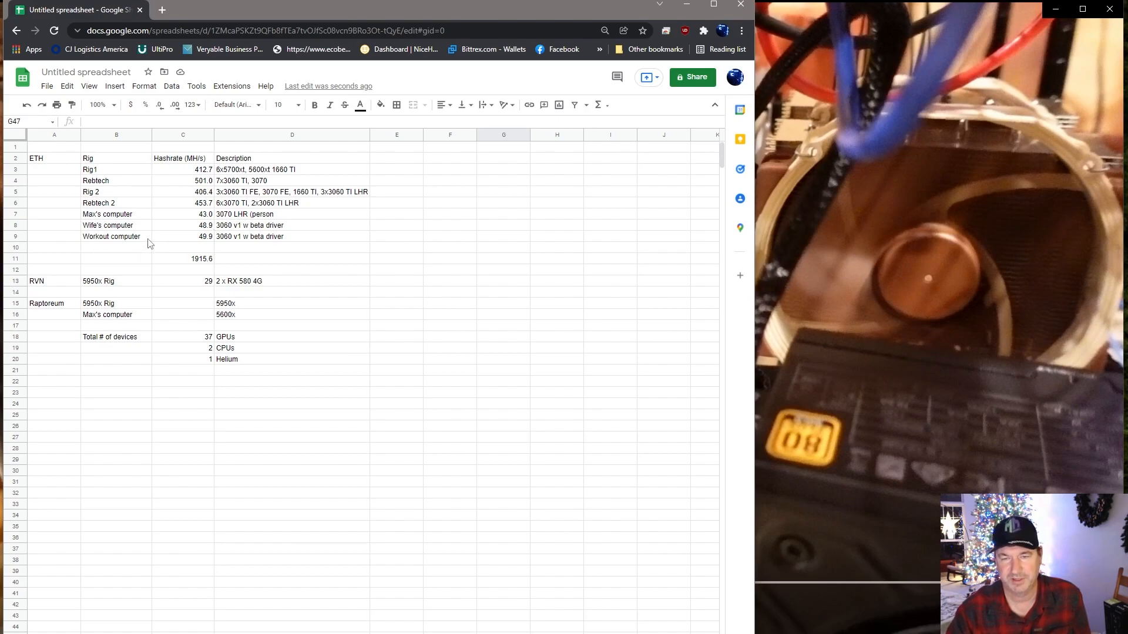
mouse_move(236, 246)
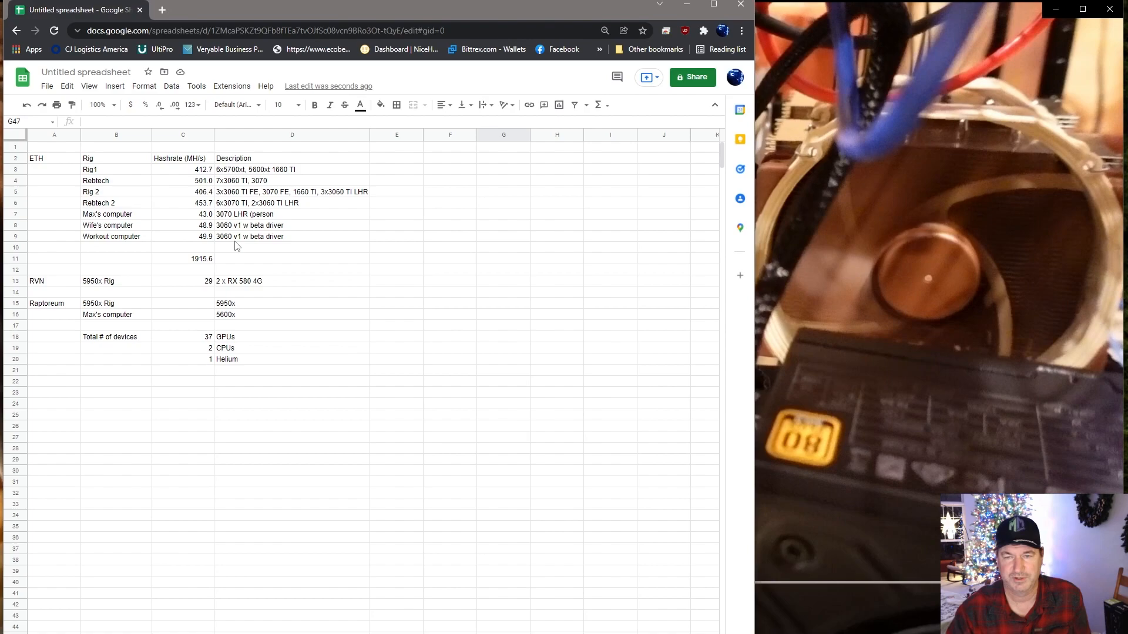
mouse_move(212, 255)
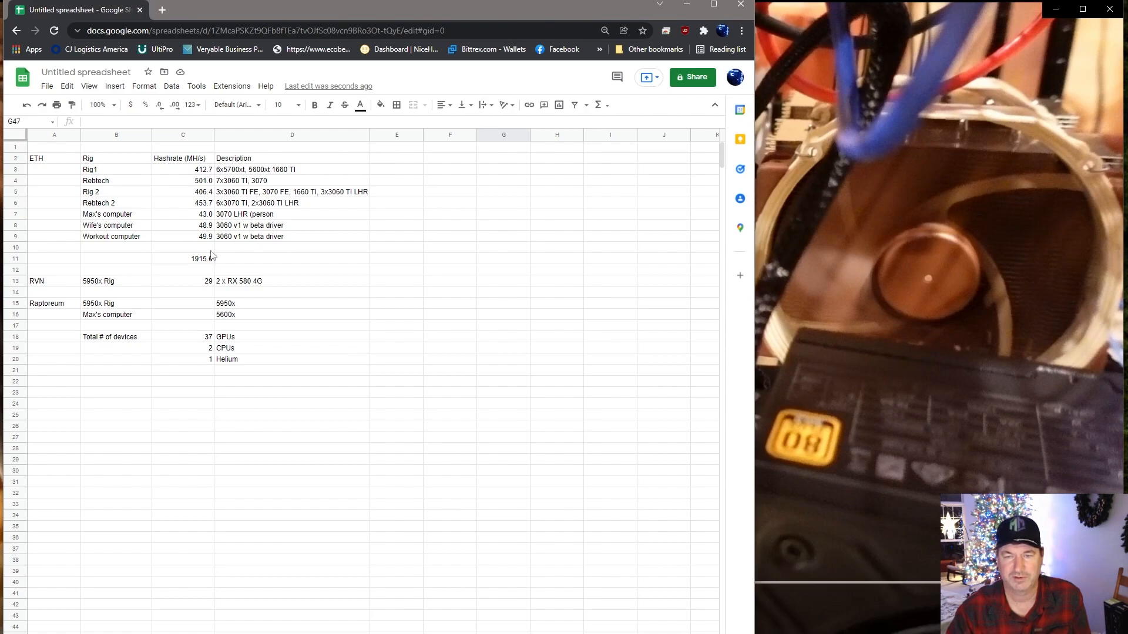
mouse_move(236, 241)
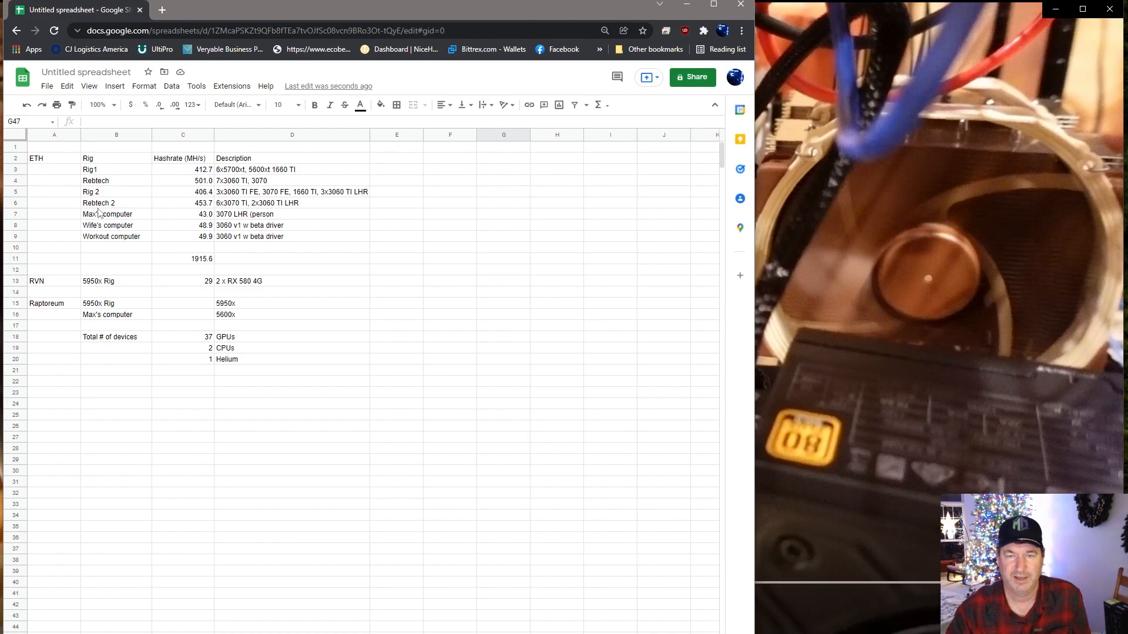
mouse_move(123, 206)
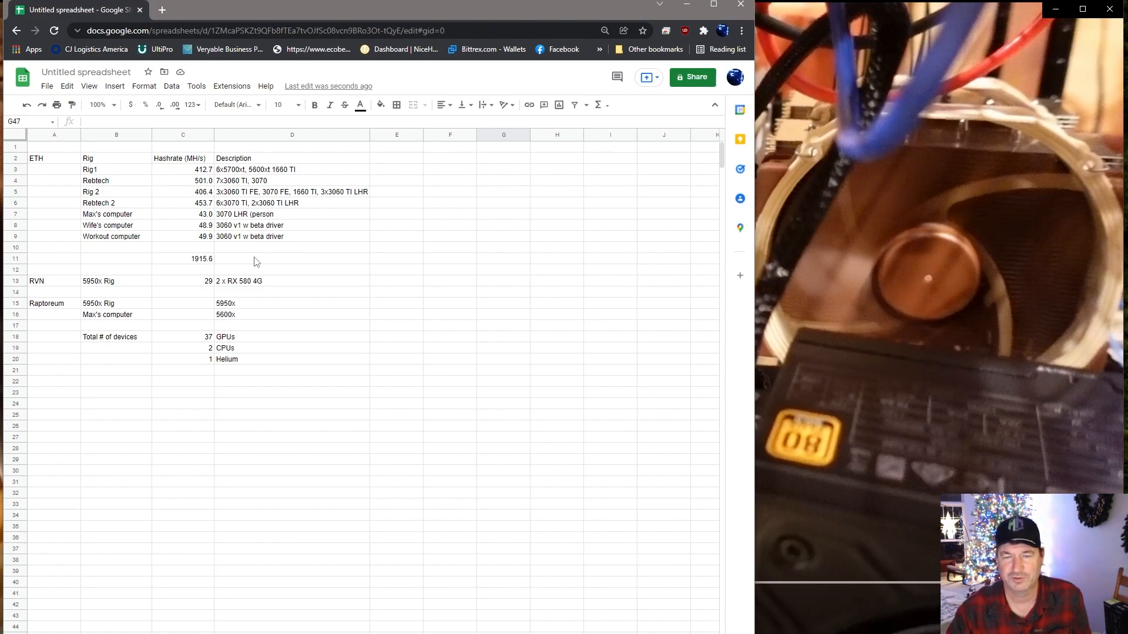
mouse_move(33, 282)
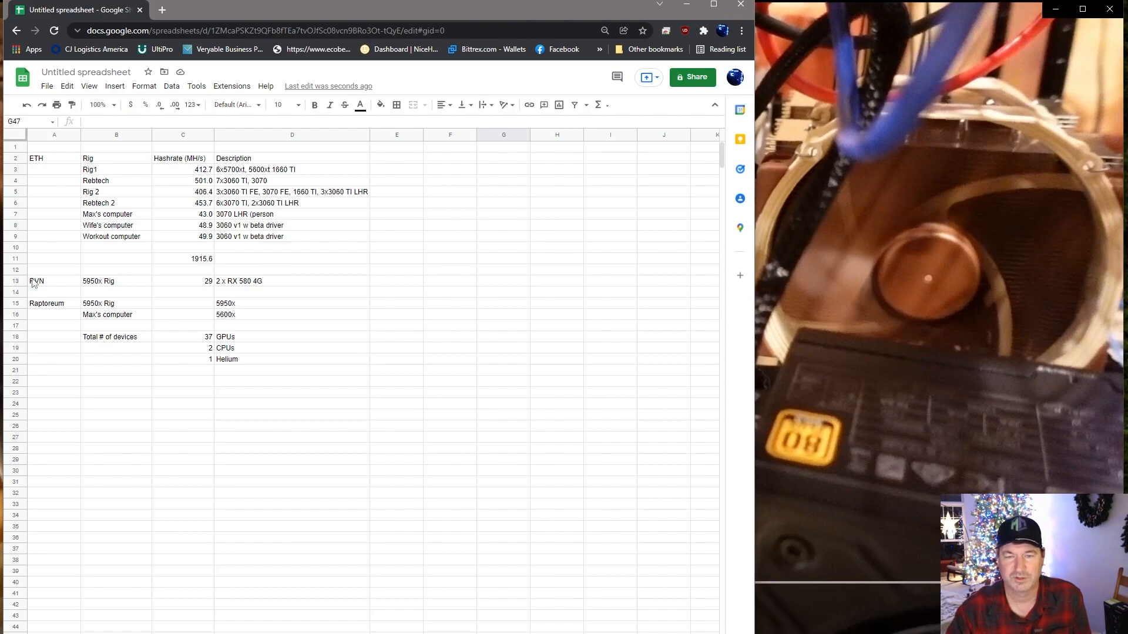
mouse_move(252, 296)
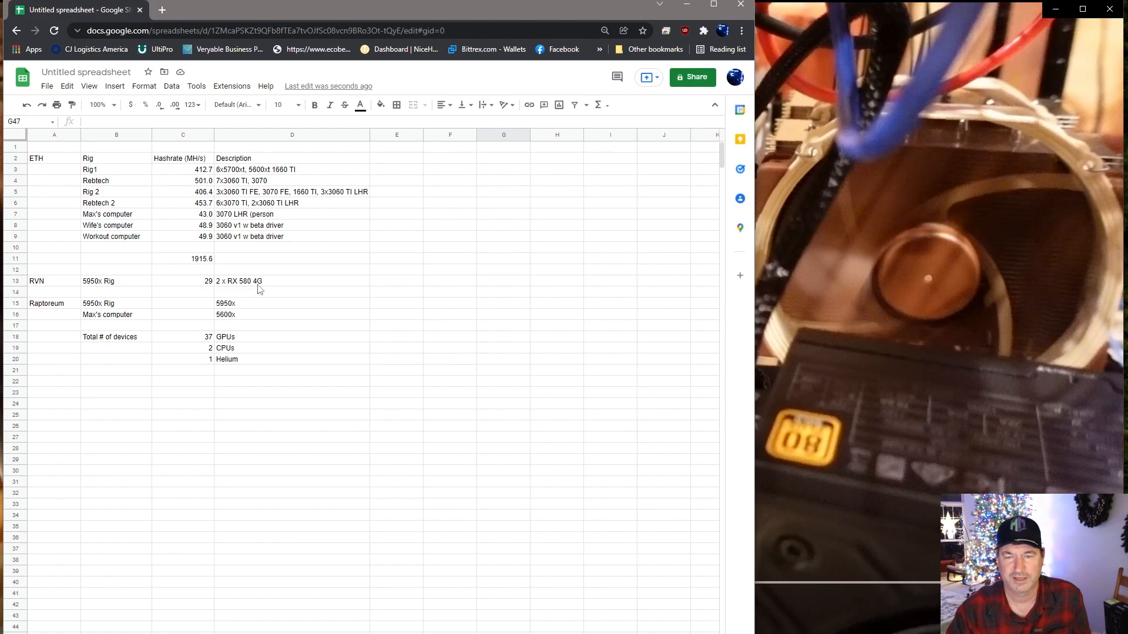
mouse_move(292, 298)
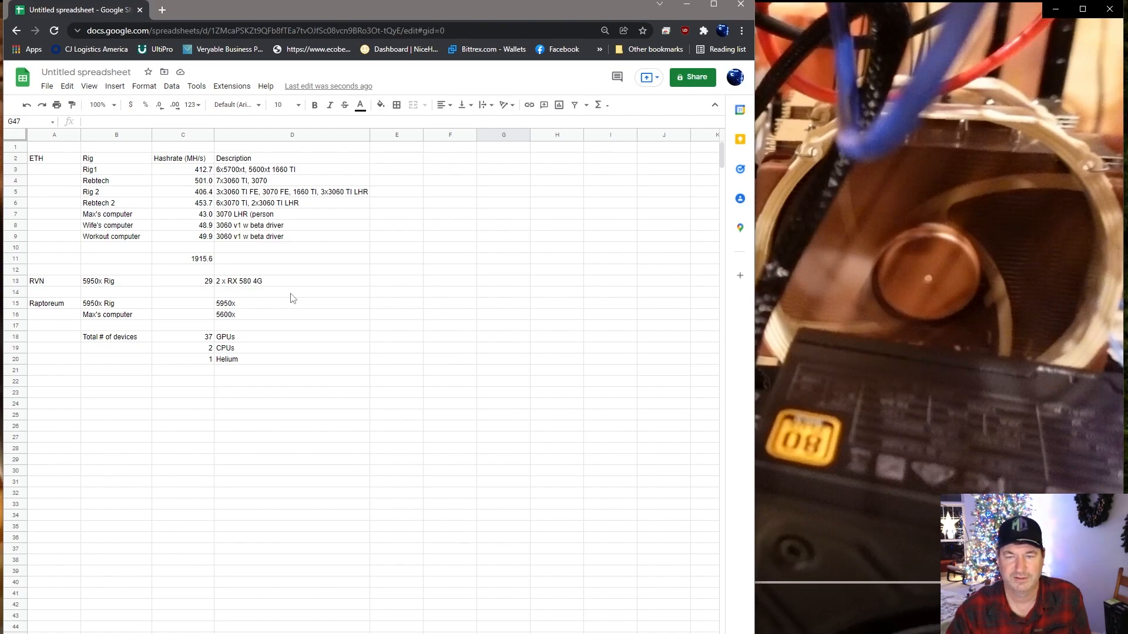
mouse_move(223, 291)
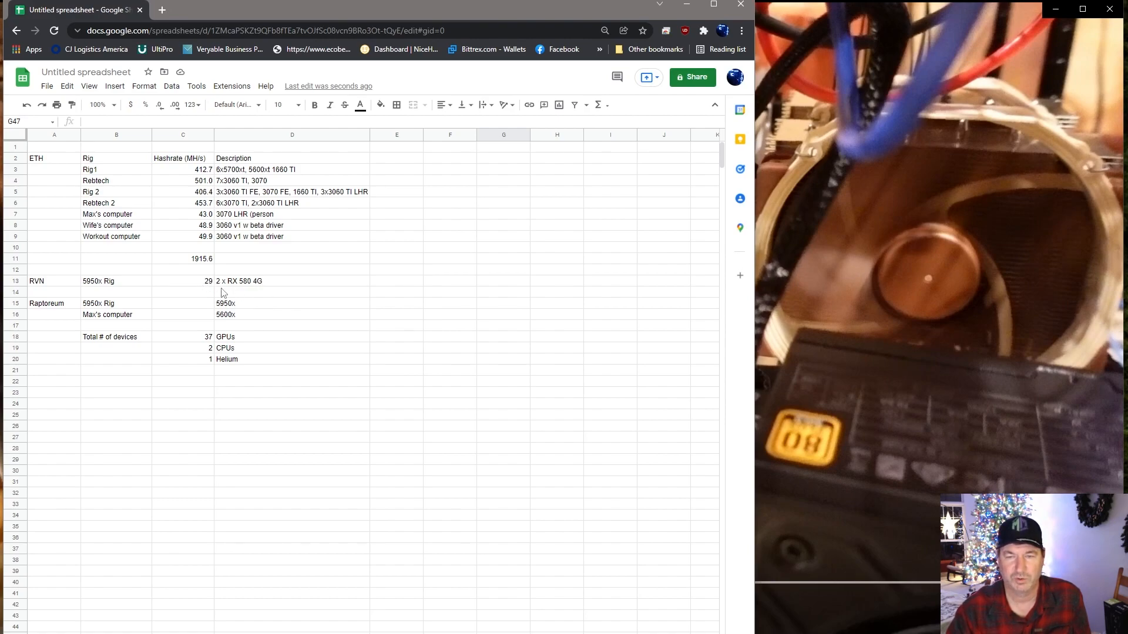
mouse_move(302, 311)
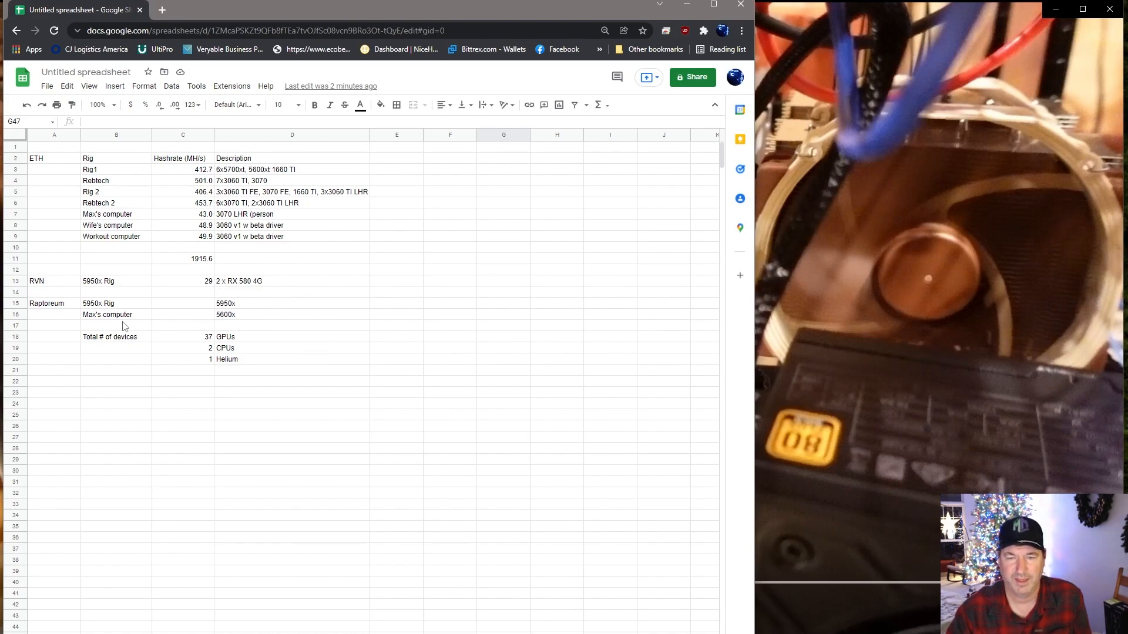
mouse_move(203, 323)
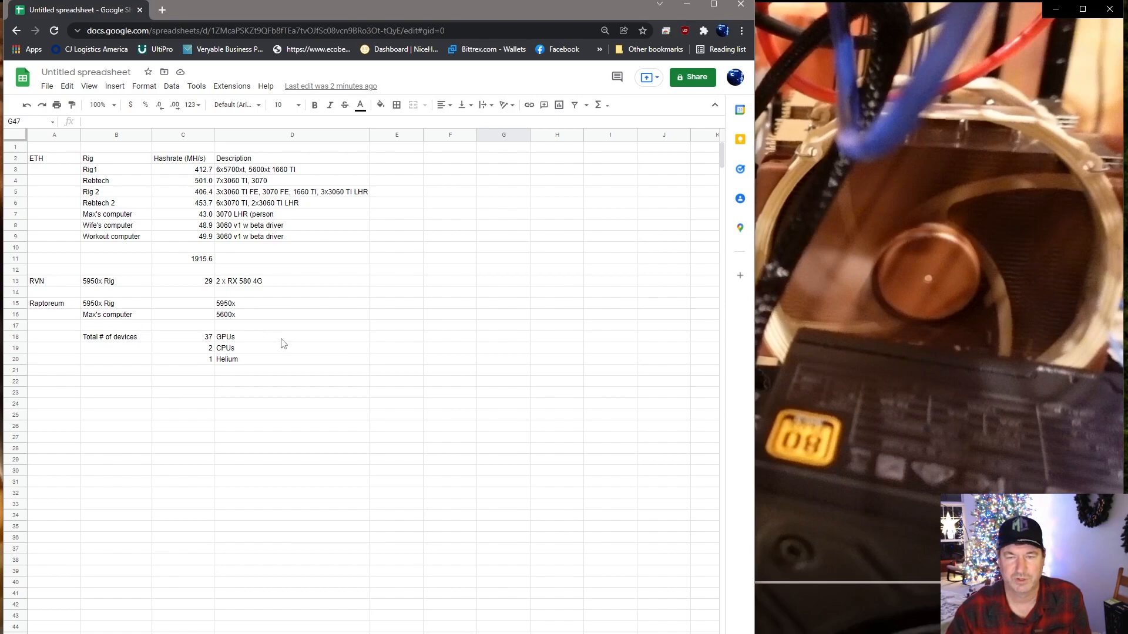
mouse_move(241, 341)
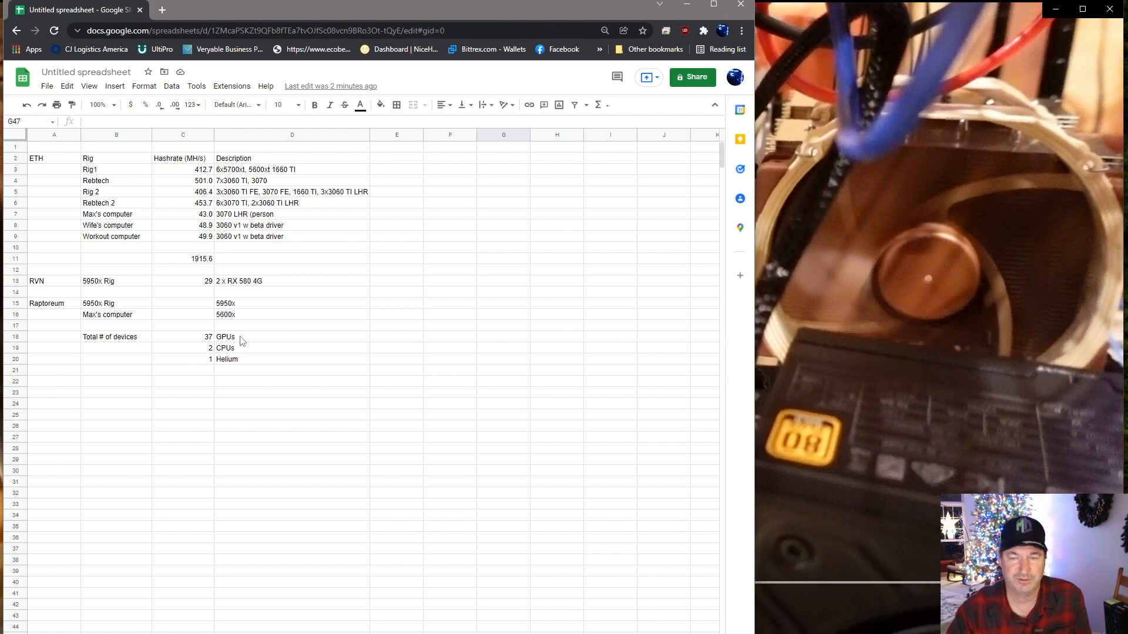
mouse_move(244, 352)
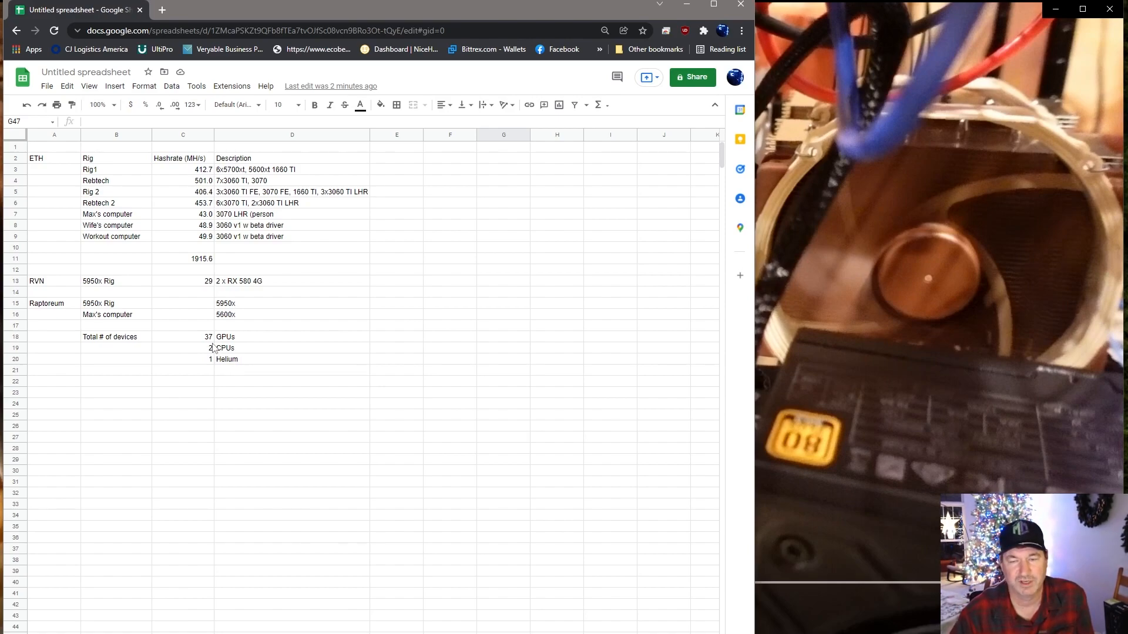
mouse_move(322, 358)
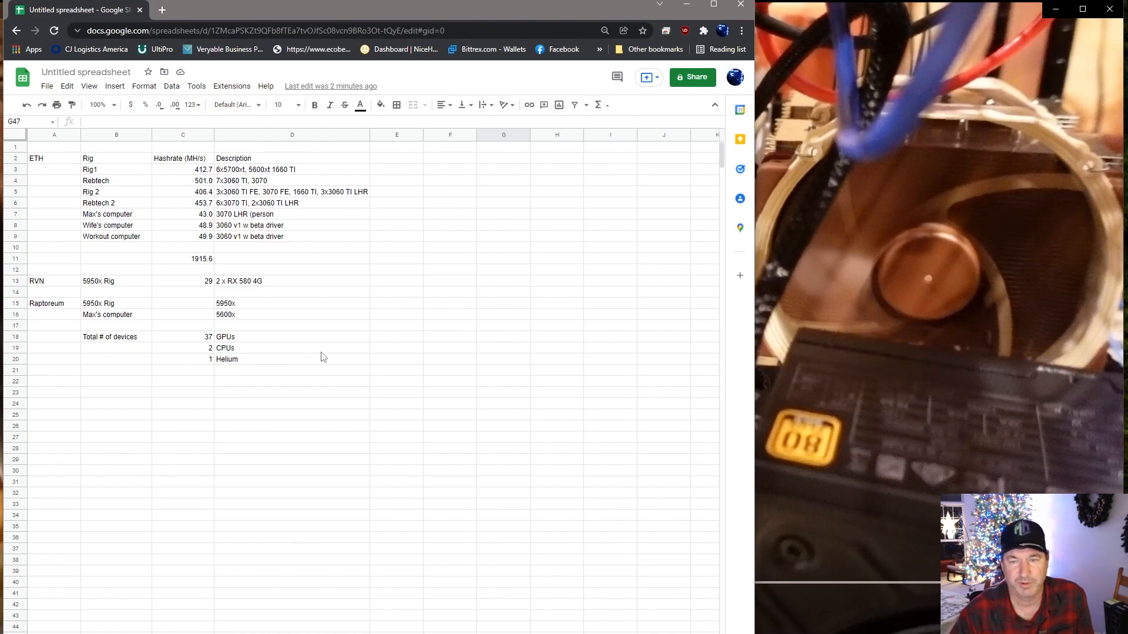
mouse_move(244, 372)
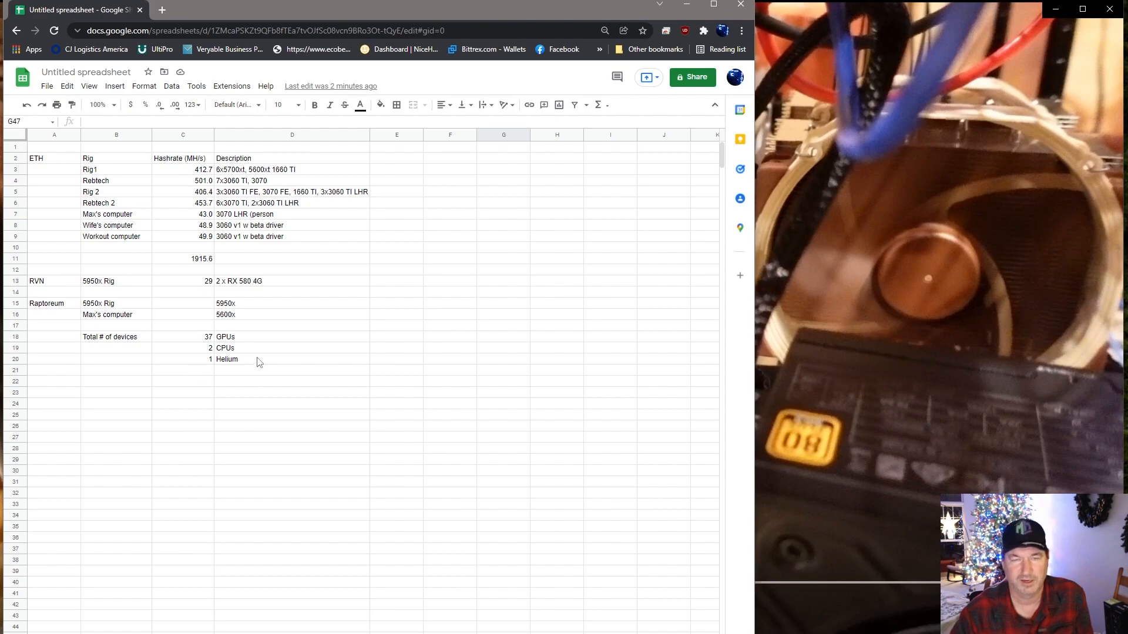
mouse_move(296, 353)
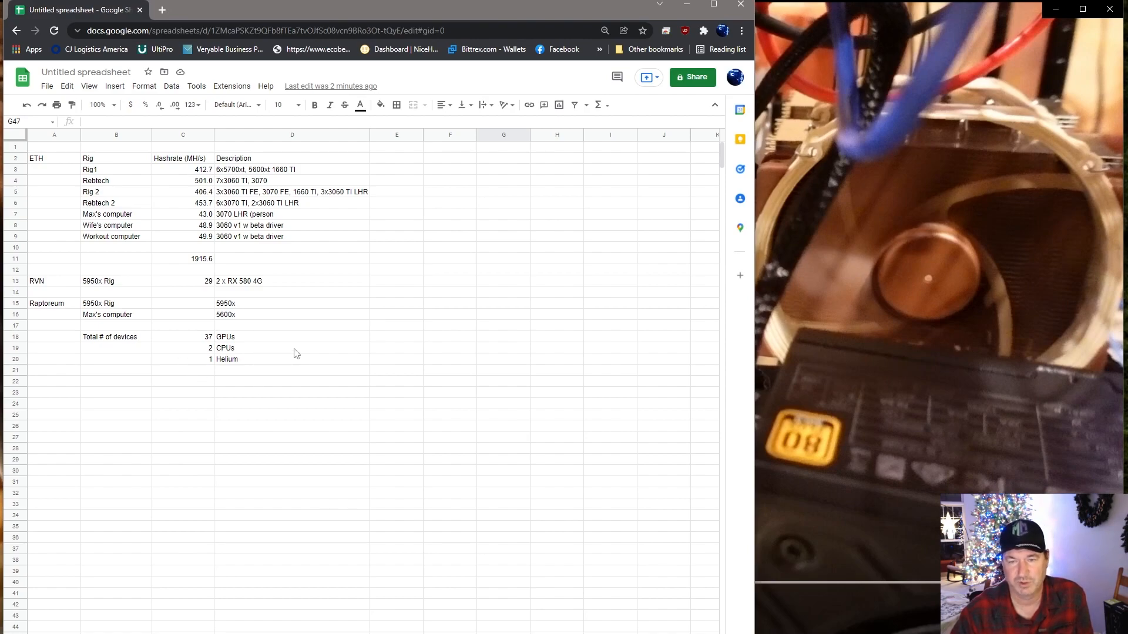
mouse_move(236, 361)
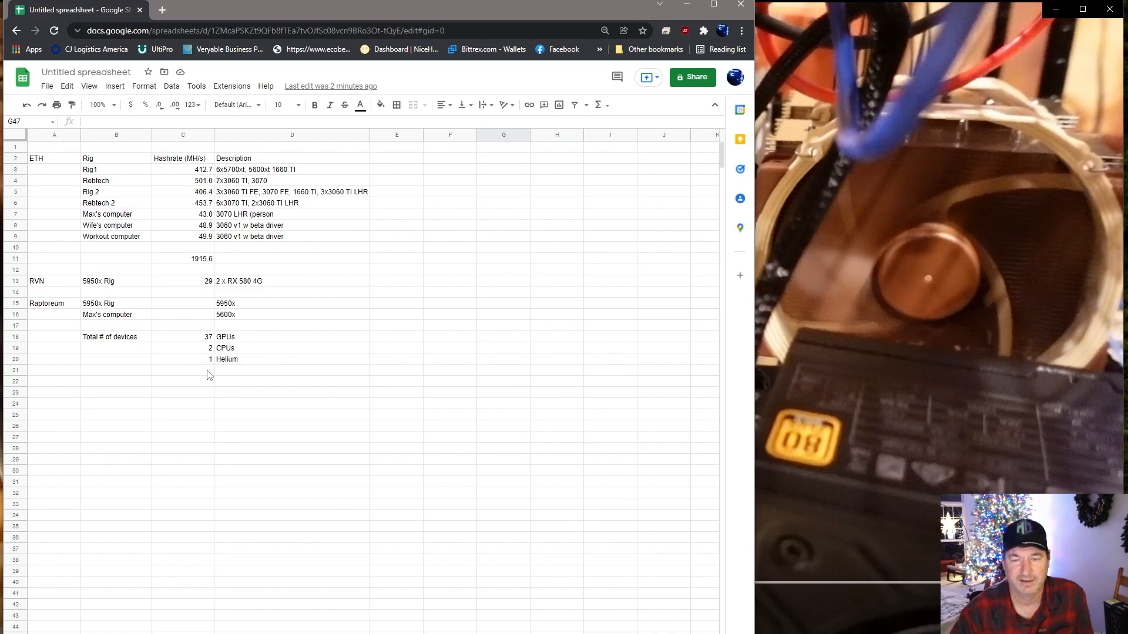
mouse_move(208, 384)
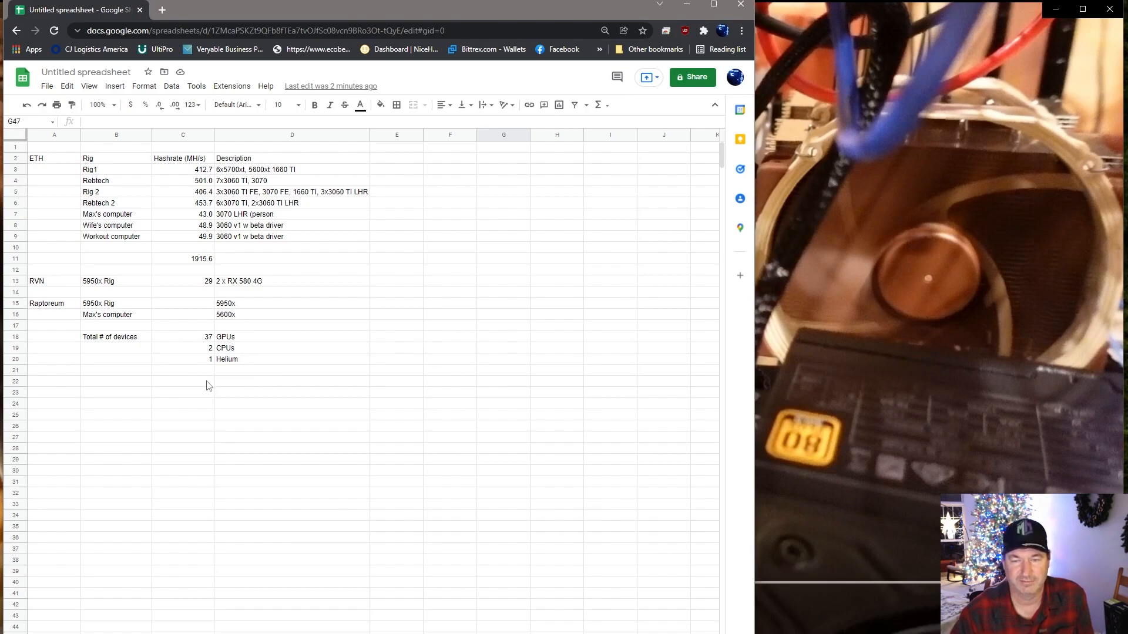
mouse_move(211, 361)
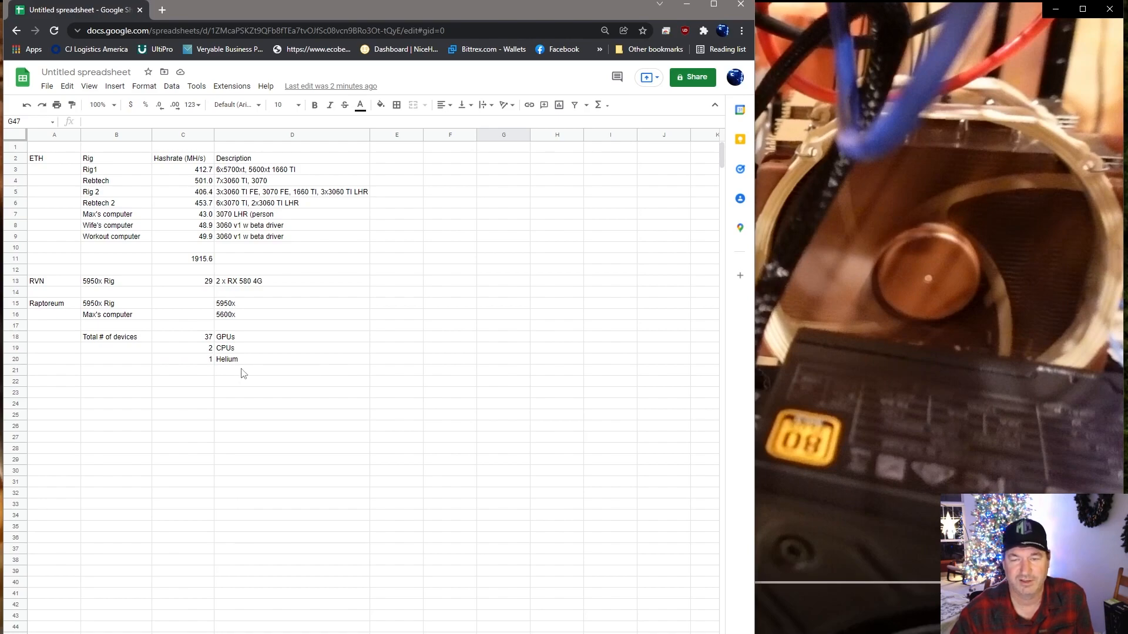
mouse_move(241, 371)
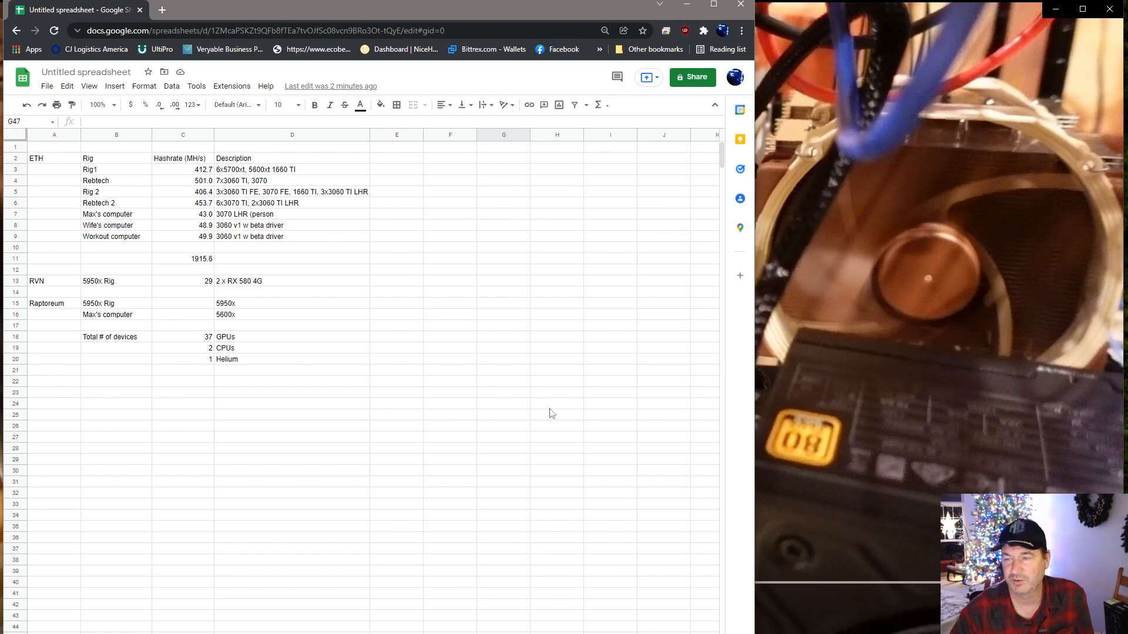
mouse_move(858, 535)
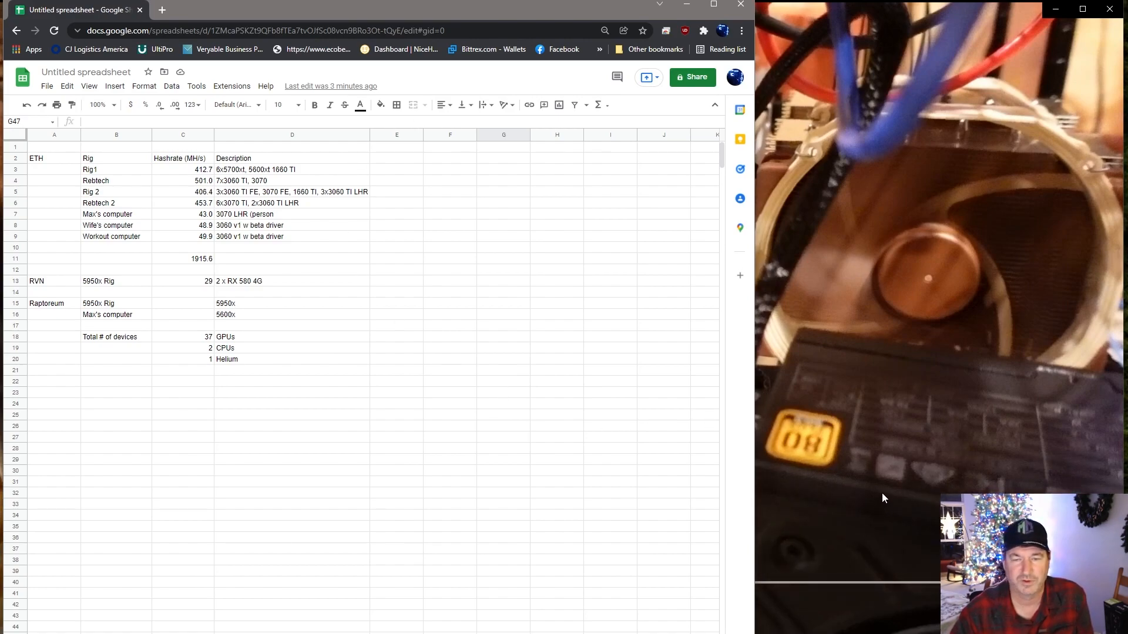
mouse_move(884, 480)
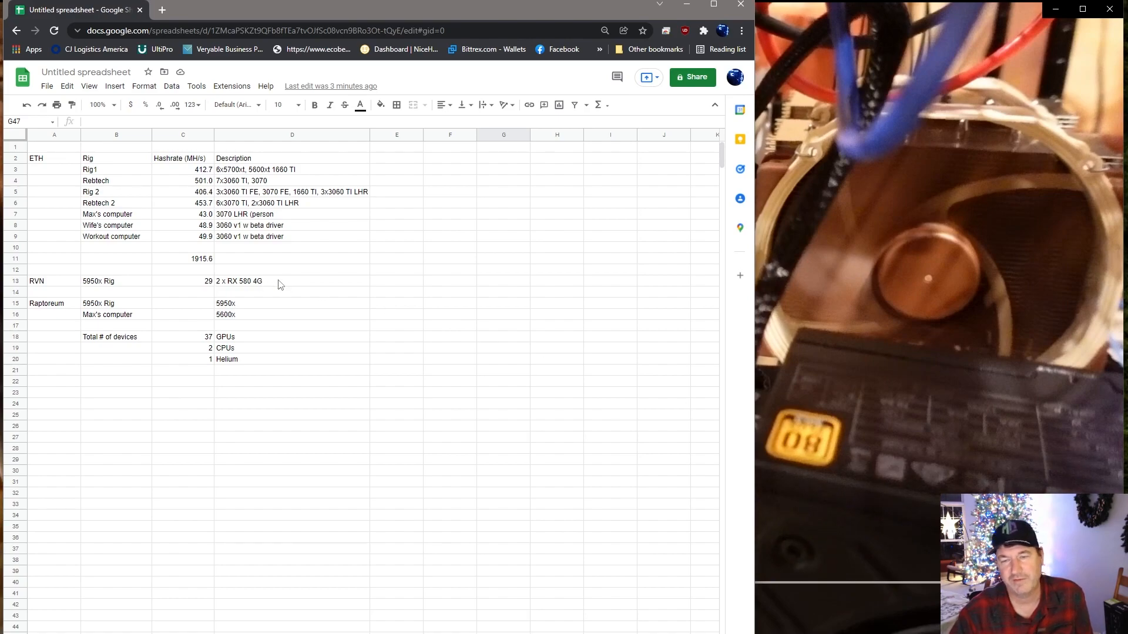
mouse_move(283, 249)
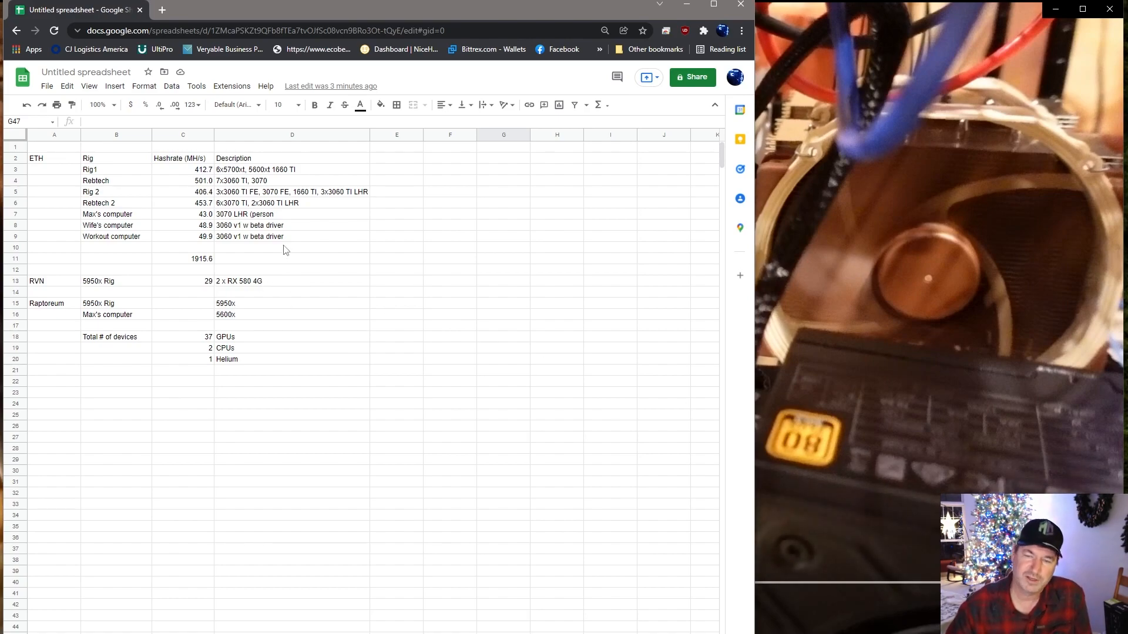